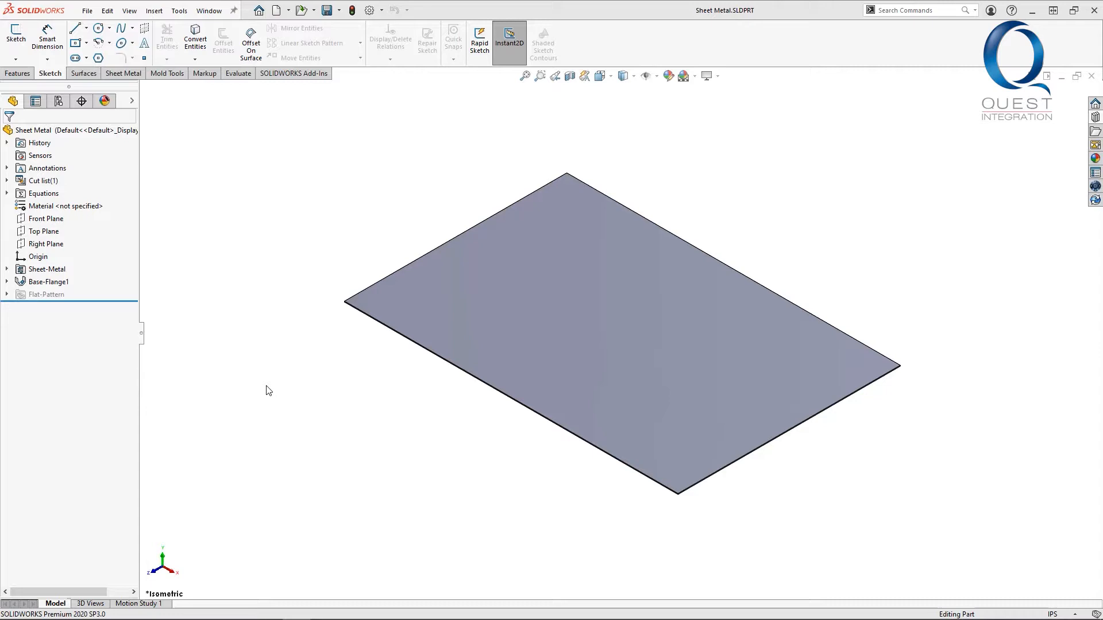
mouse_move(1057, 167)
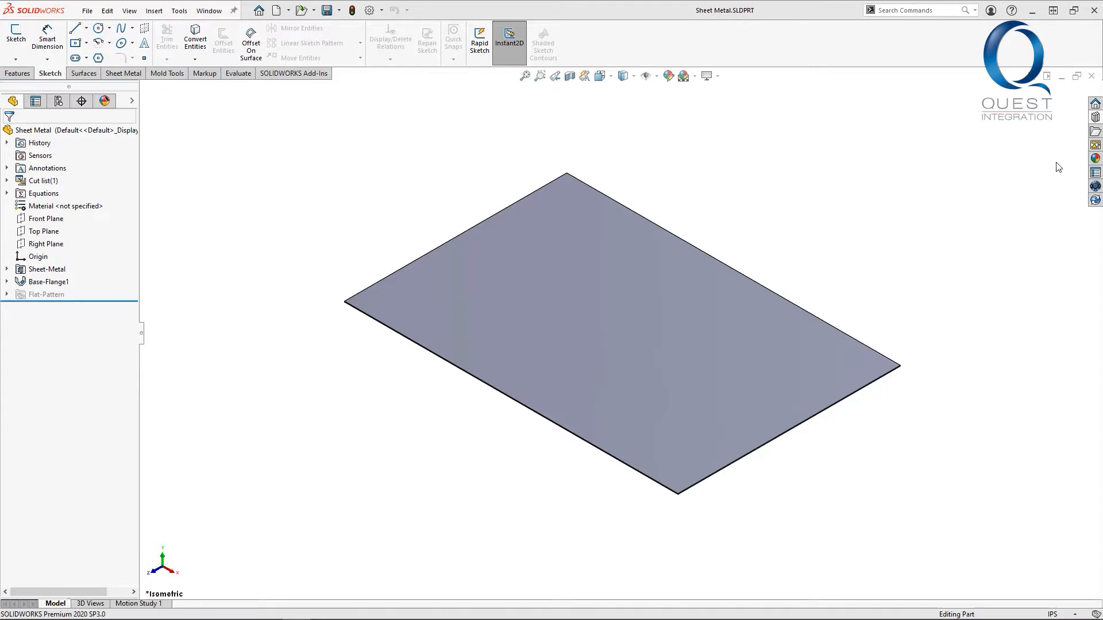
Drag a lance from the design library's forming tools onto the plate and position it.
click(1095, 117)
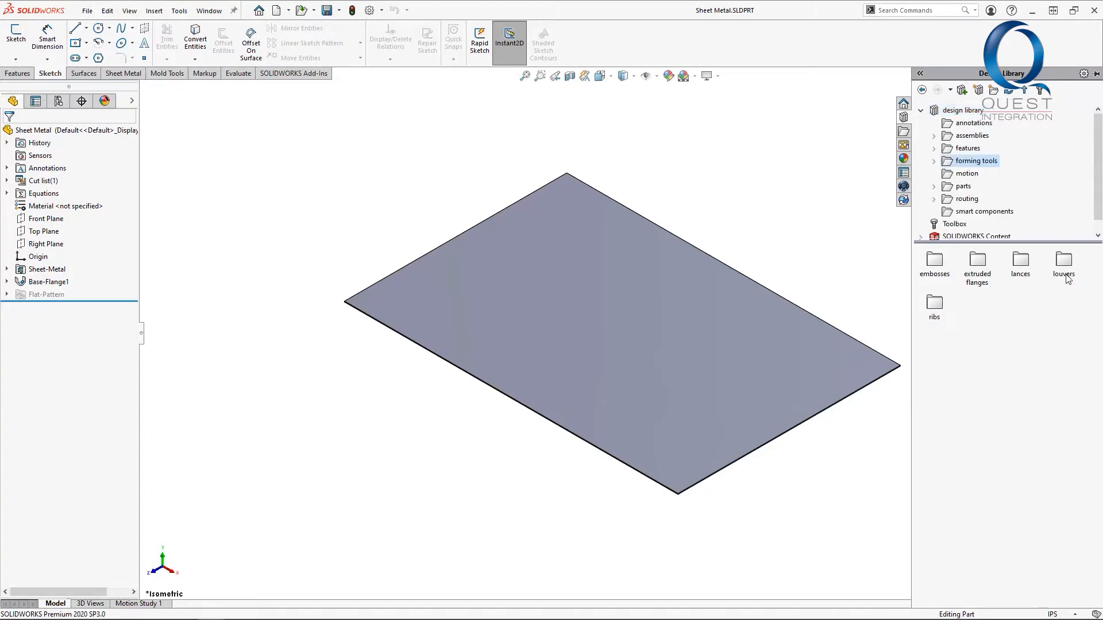
mouse_move(1066, 289)
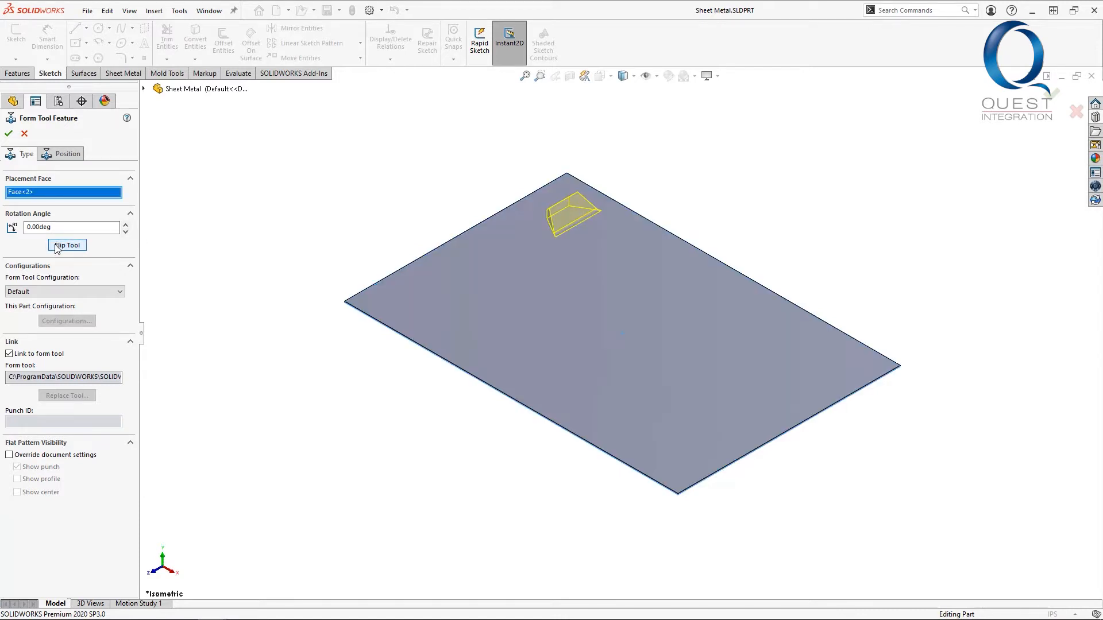
click(68, 154)
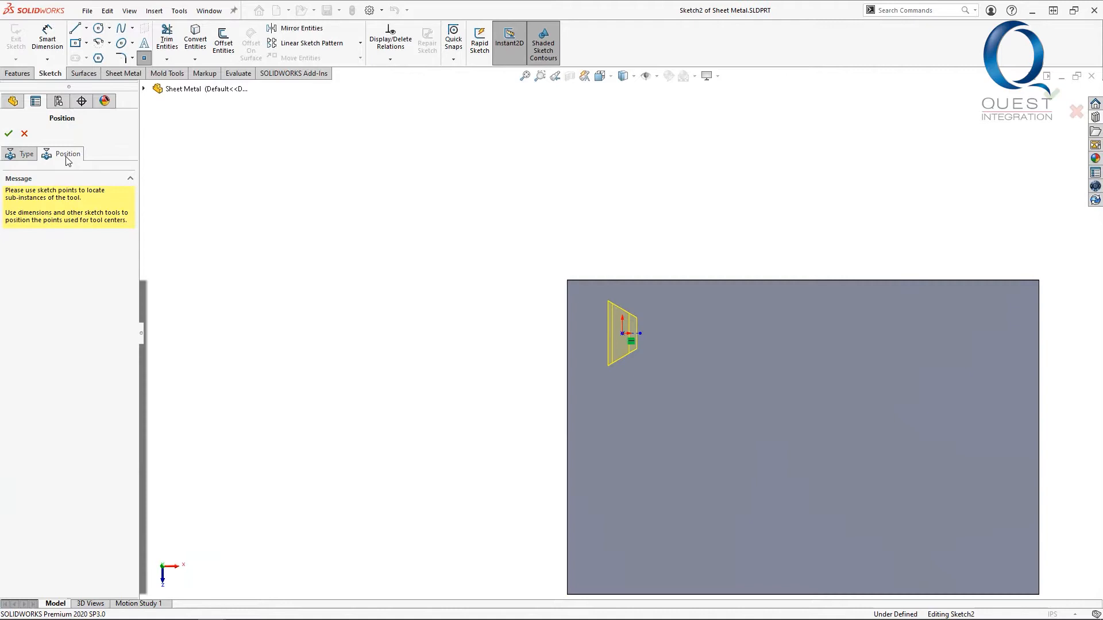
click(679, 333)
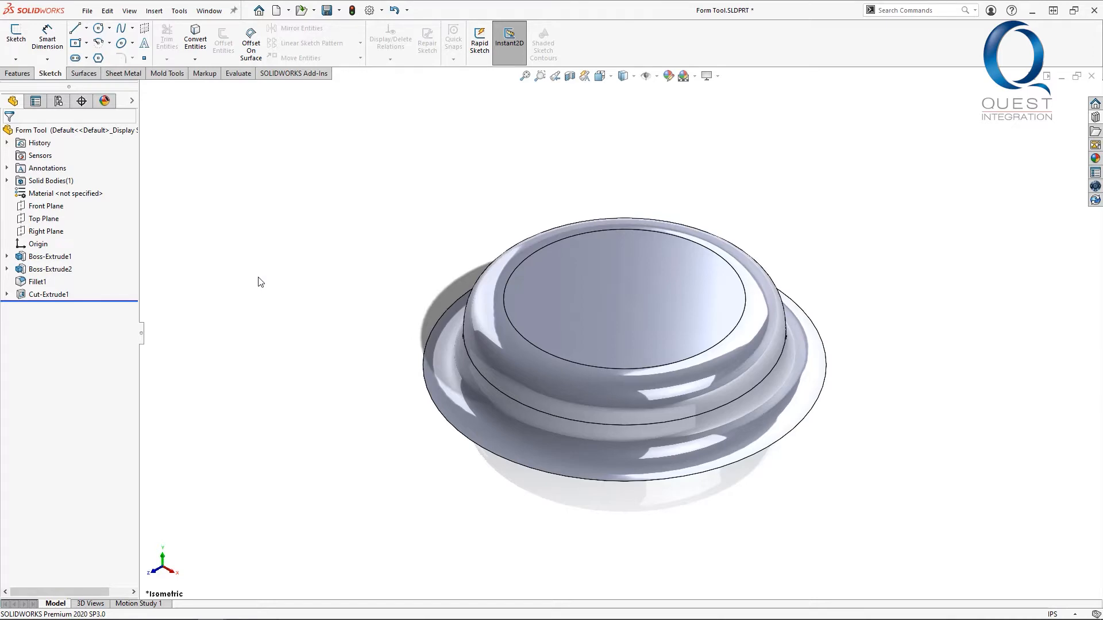
Bring up the Sheet Metal commands for the round stepped emboss part.
click(134, 73)
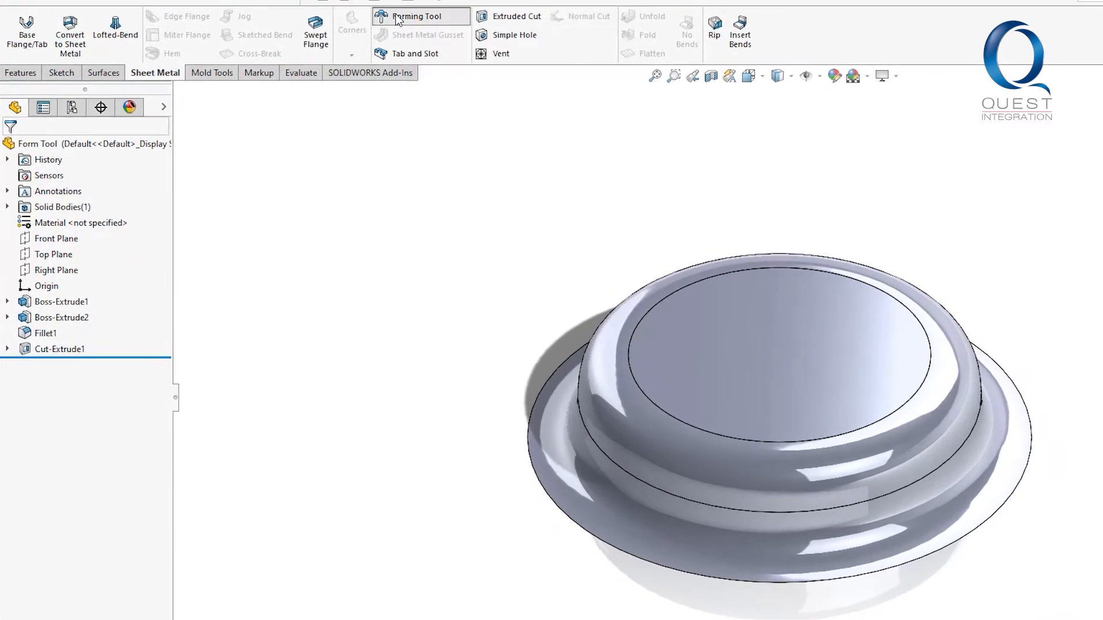
Start Forming Tool with the flat base disc as stopping face and no faces to remove.
click(417, 16)
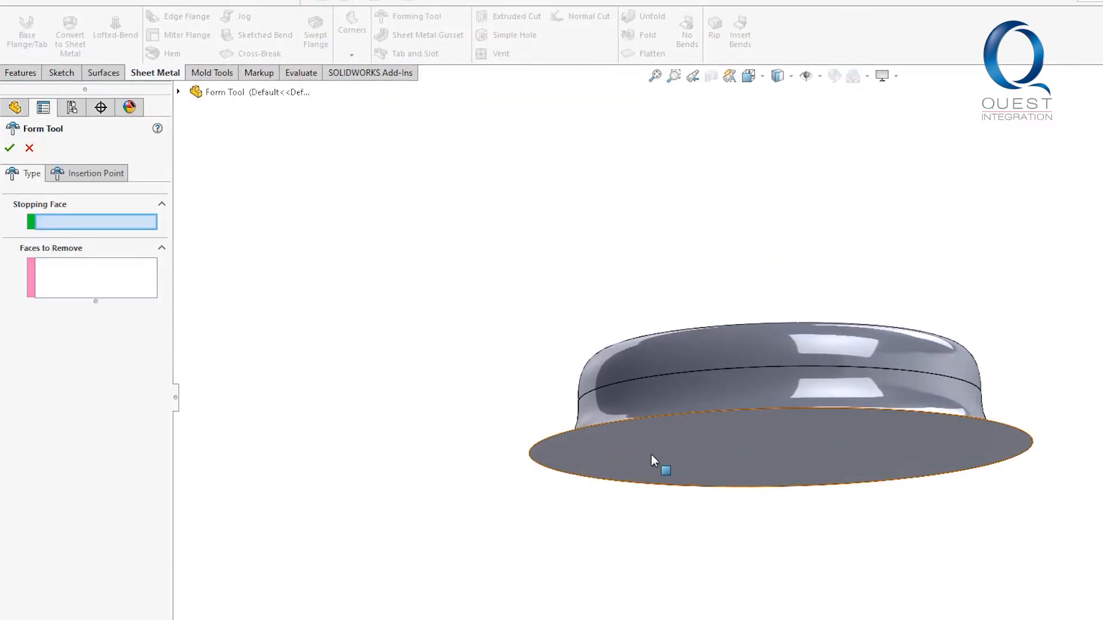
click(654, 457)
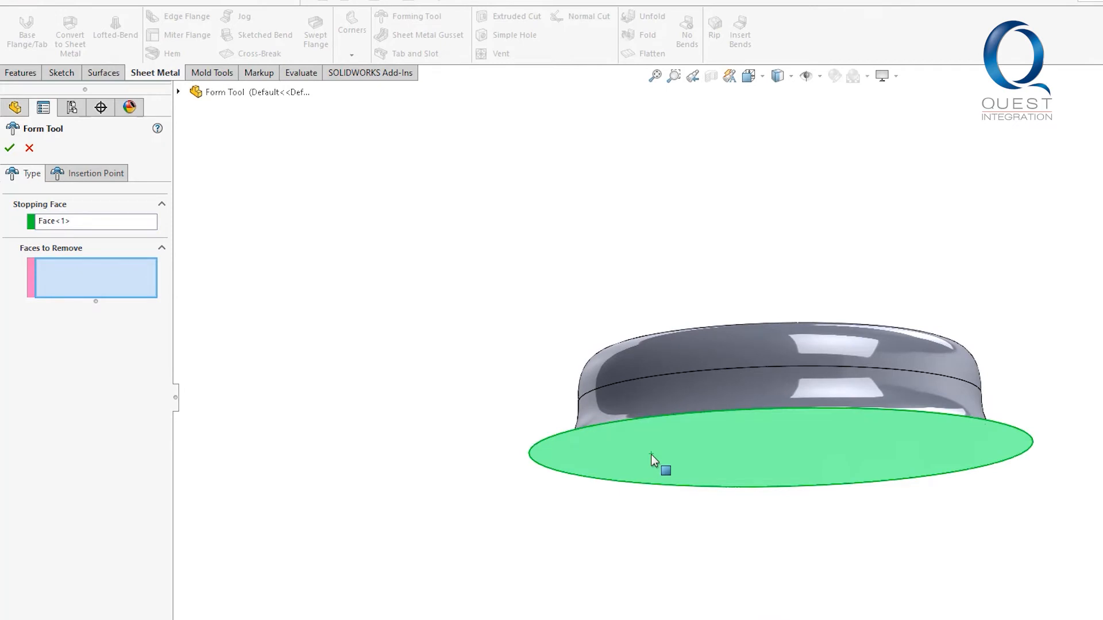
mouse_move(555, 295)
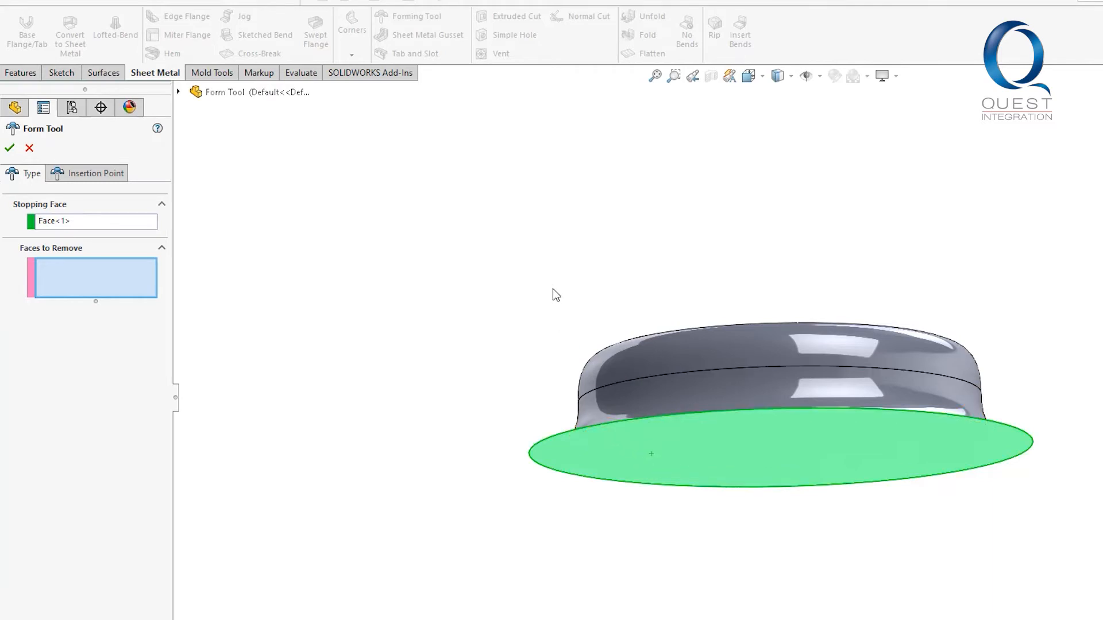
drag(555, 295, 587, 495)
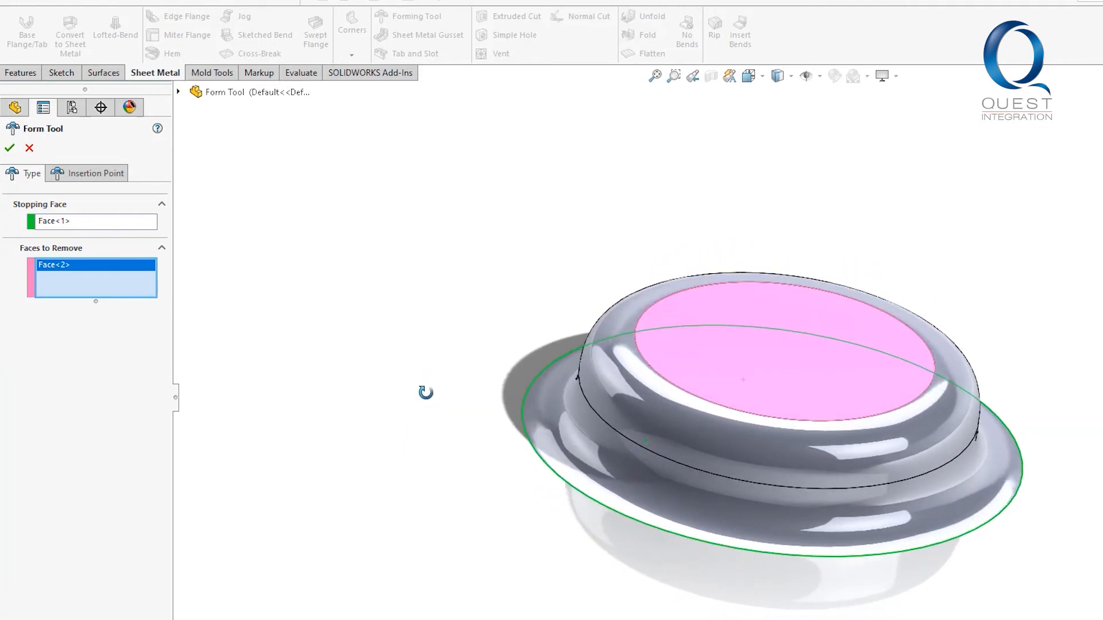
click(703, 386)
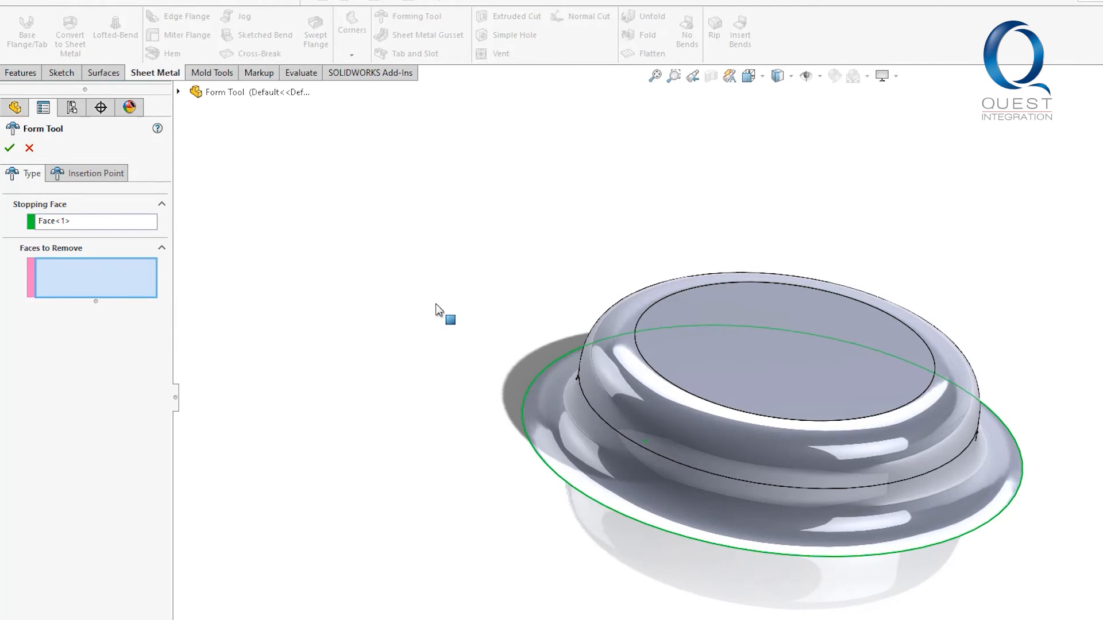
mouse_move(314, 260)
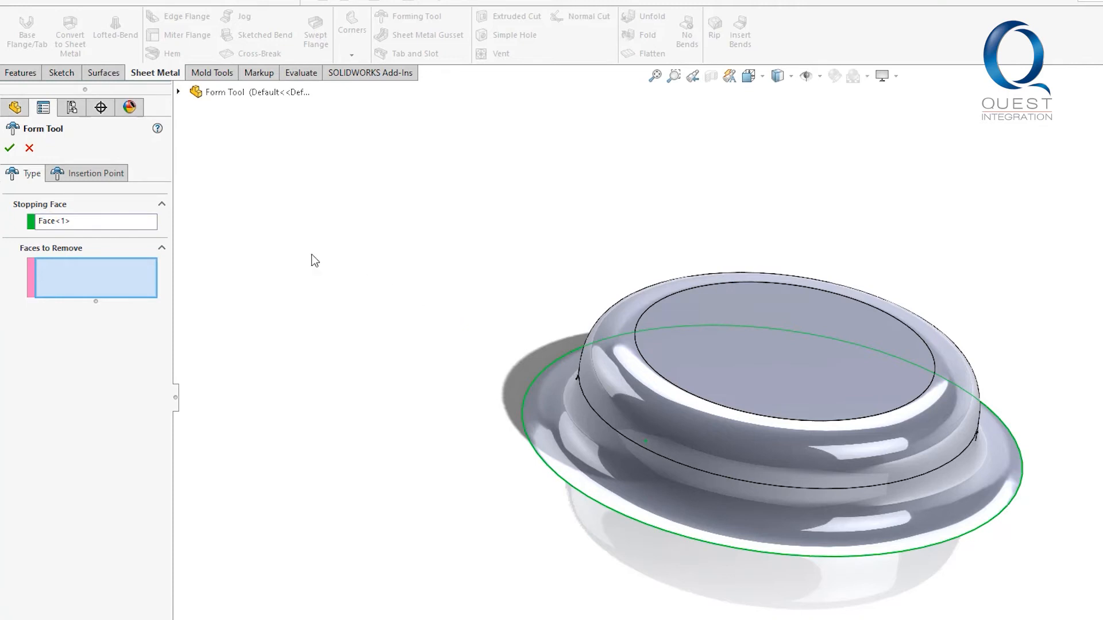
Centre the insertion point on the emboss and finish the FormTool1 feature.
click(97, 173)
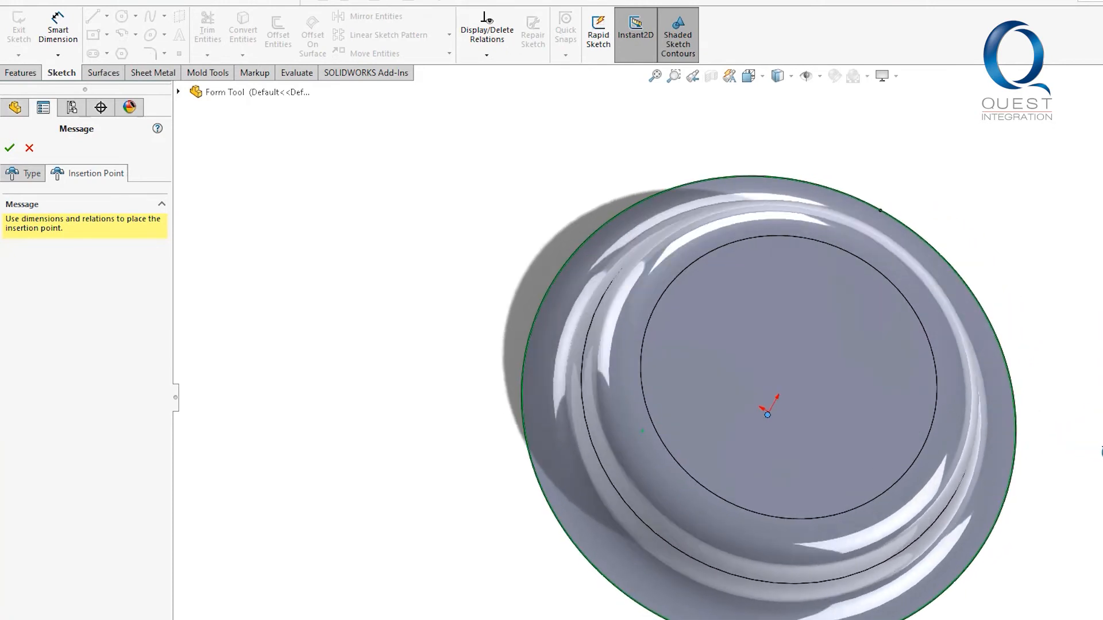
click(9, 148)
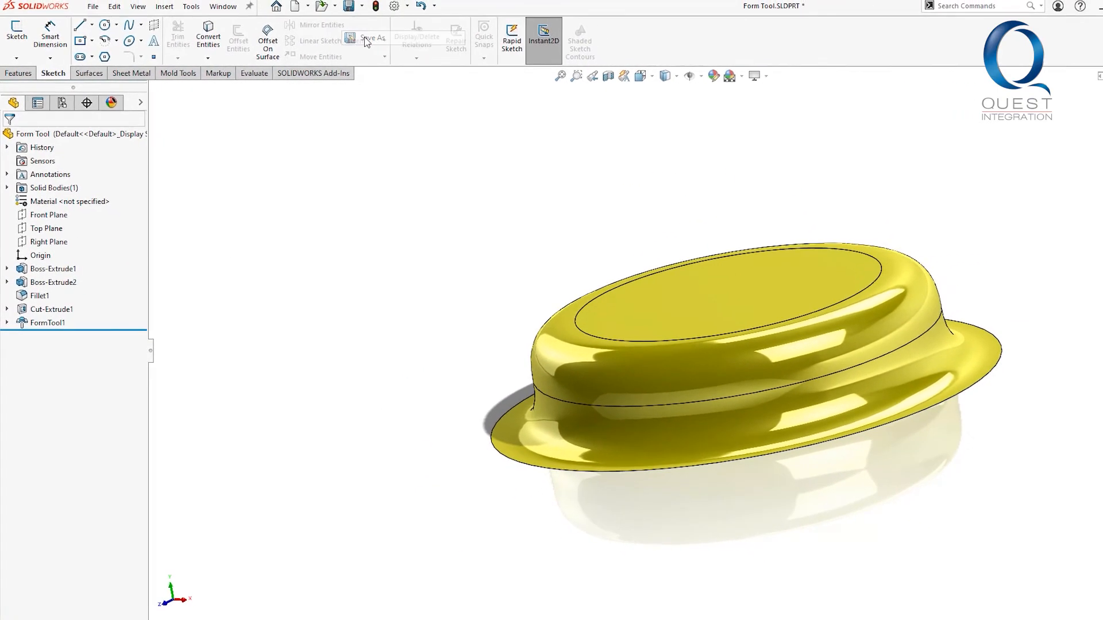
Save the part as Form Tool.SLDFTP in design library forming tools > embosses.
click(373, 38)
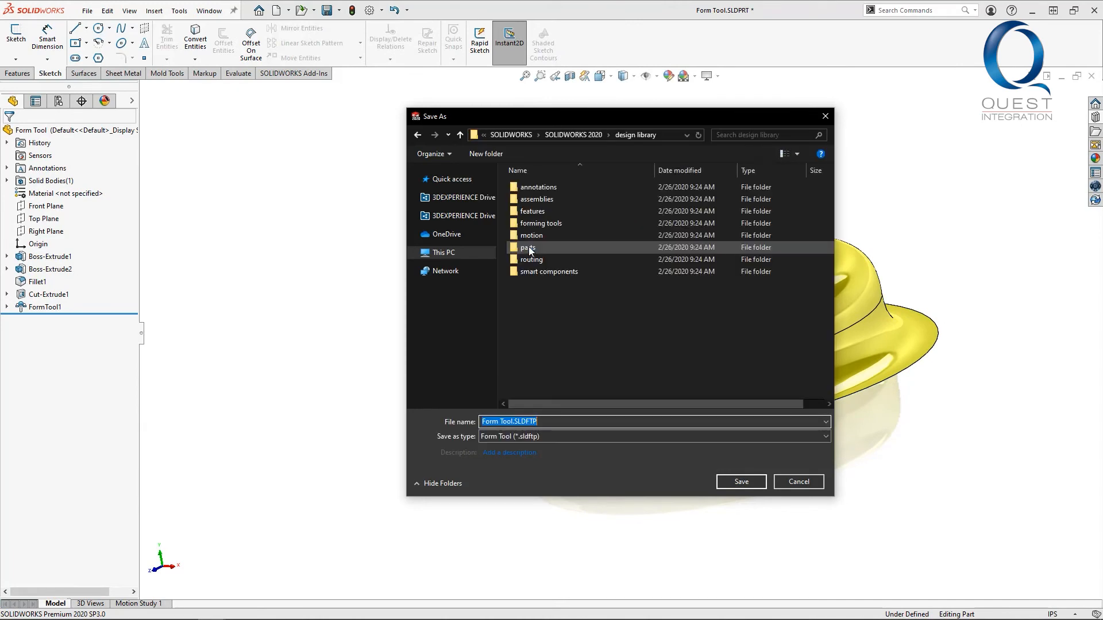
double_click(542, 223)
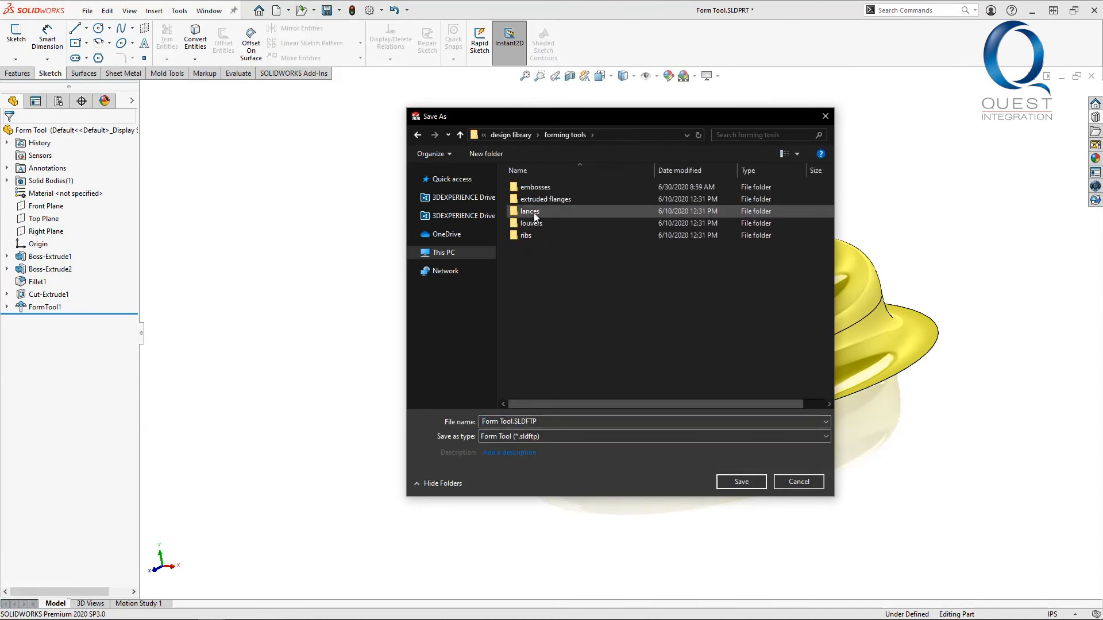
double_click(535, 186)
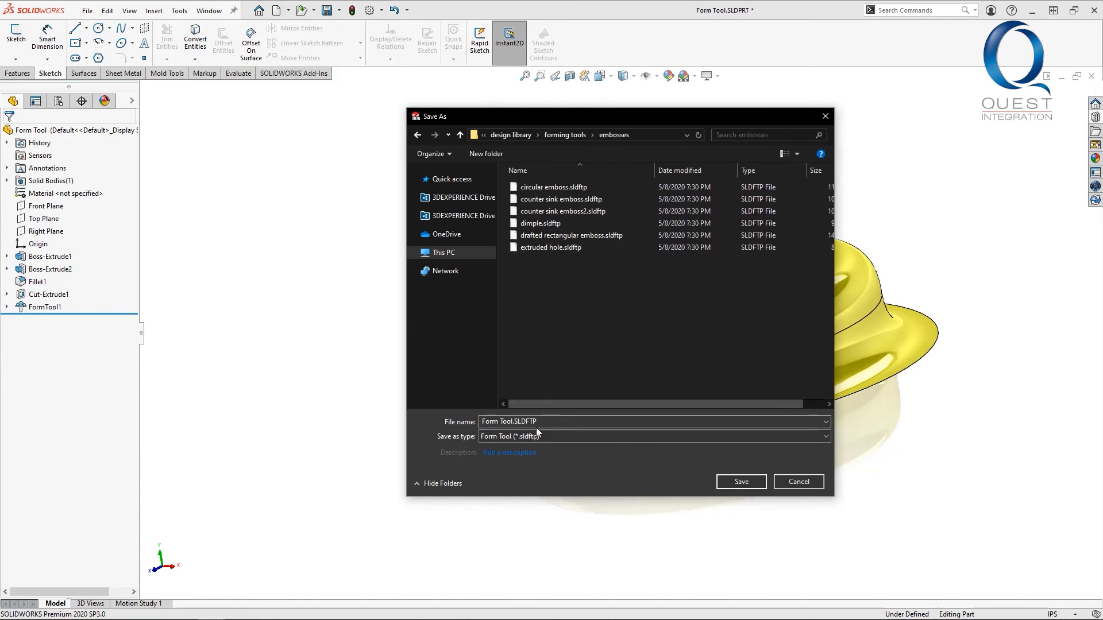
click(740, 482)
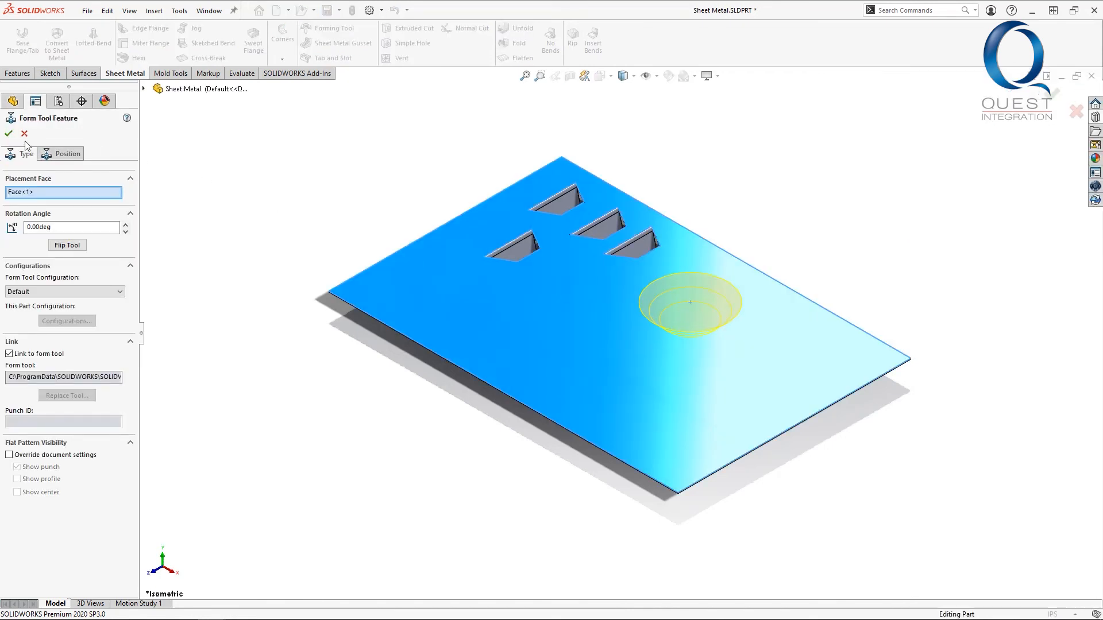
Confirm placing the circular emboss on the plate beside the four lances.
click(8, 133)
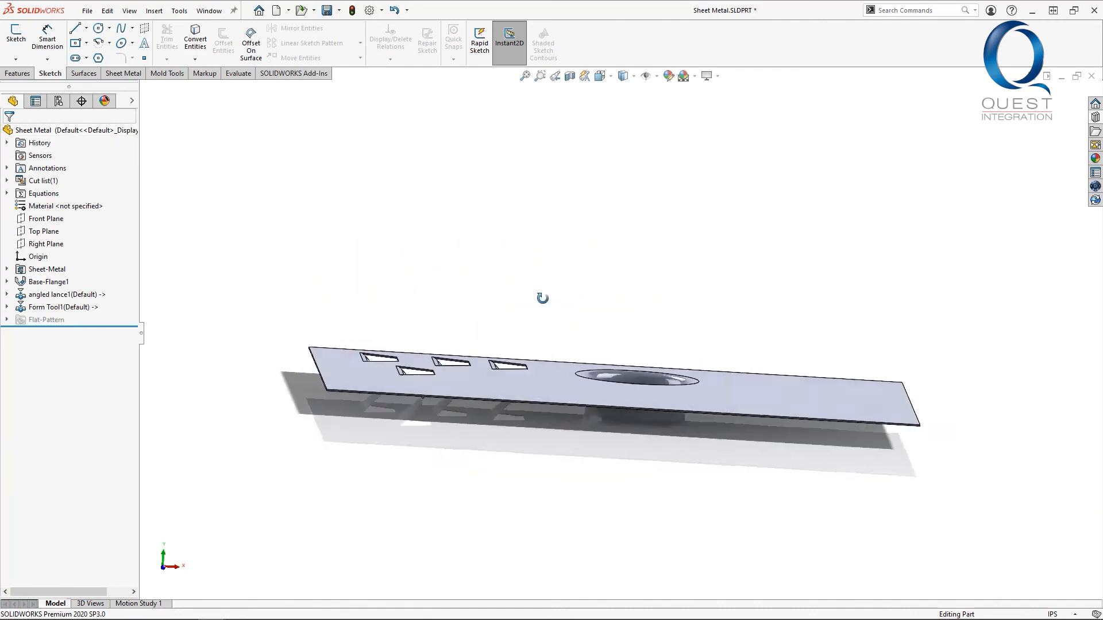